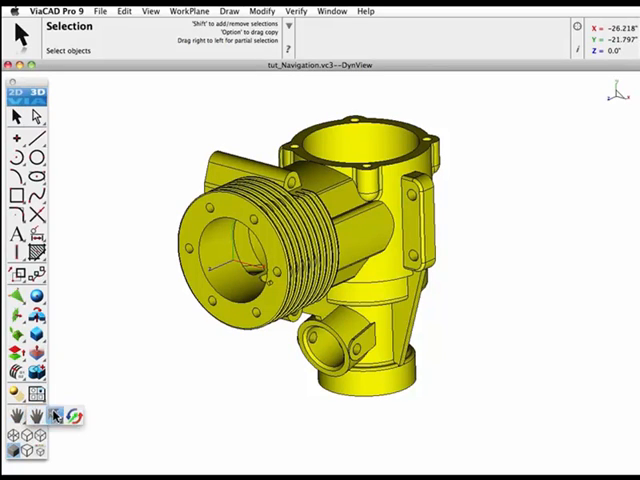
Step: Turn on Dynamic Rotate and orbit the valve body to three new angles
{"action": "left_click", "coordinate": [13, 417]}
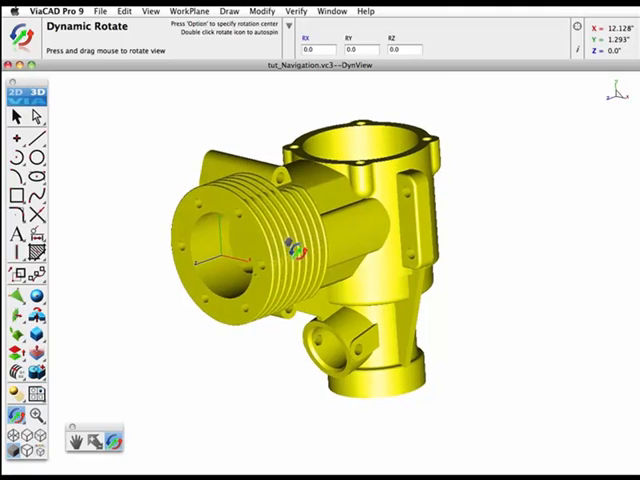
{"action": "left_click_drag", "start_coordinate": [285, 248], "coordinate": [455, 318]}
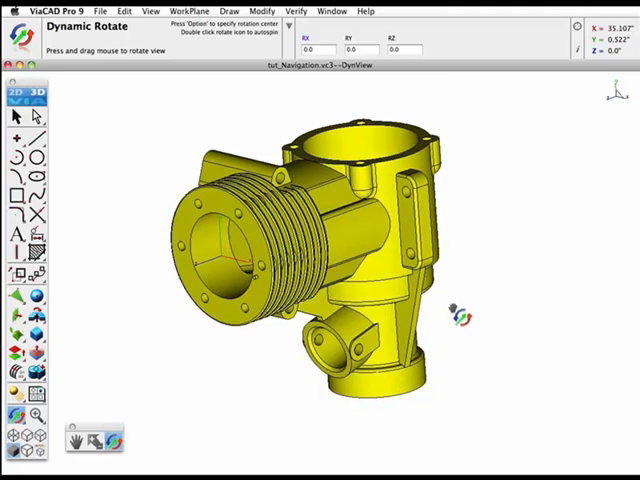
{"action": "left_click_drag", "start_coordinate": [460, 315], "coordinate": [390, 310]}
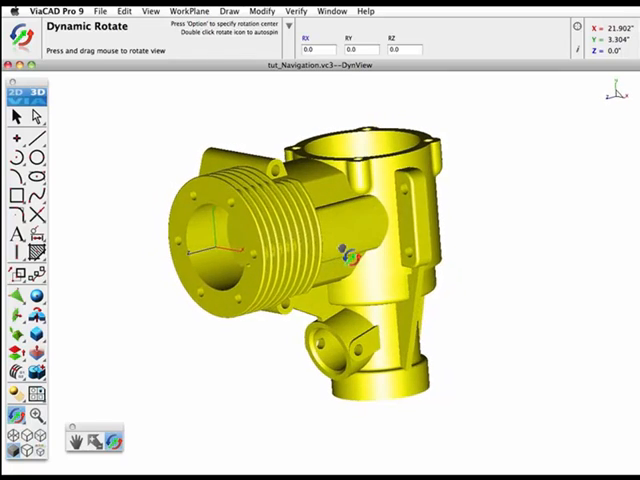
{"action": "left_click_drag", "start_coordinate": [345, 250], "coordinate": [195, 390]}
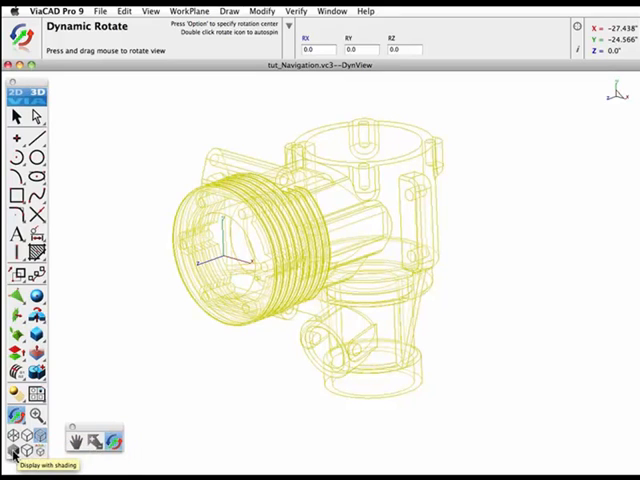
Step: Switch the valve body back to a shaded solid display
{"action": "left_click", "coordinate": [18, 453]}
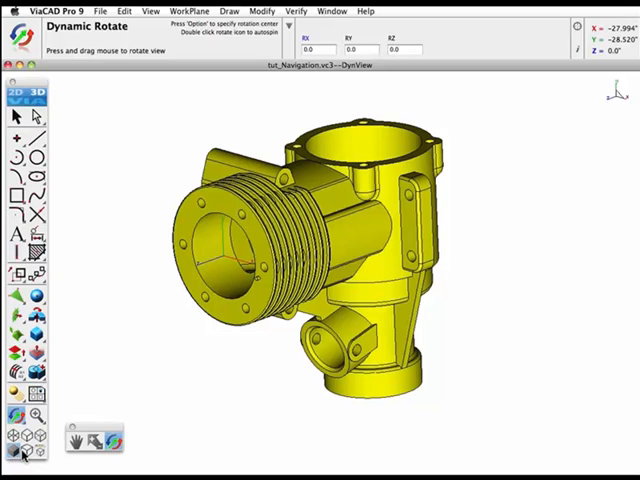
{"action": "mouse_move", "coordinate": [22, 452]}
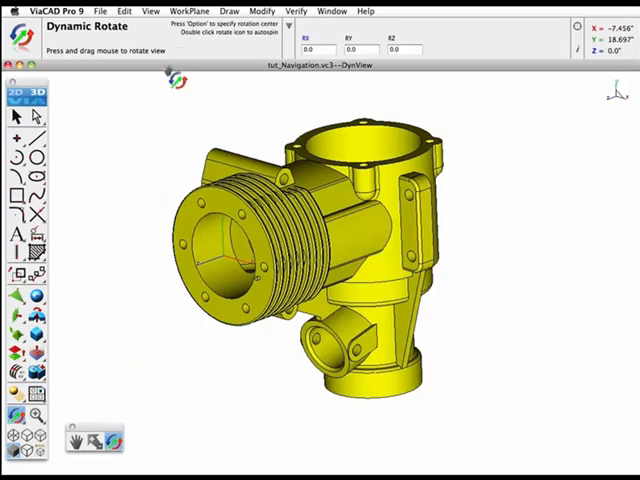
{"action": "left_click", "coordinate": [150, 11]}
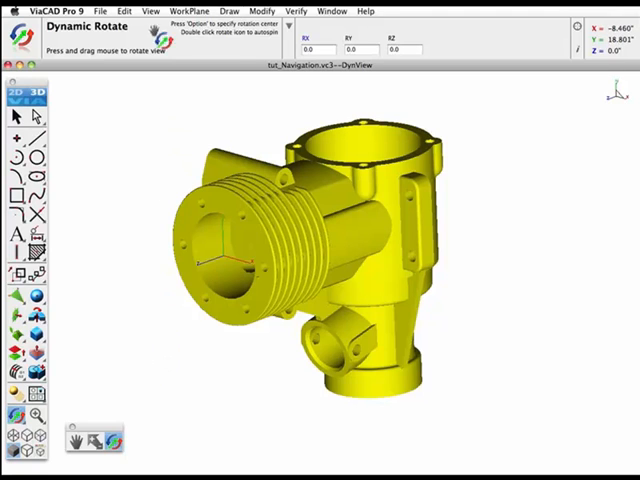
Step: Pick a Static Shade mode in Shade Options, then orbit the valve body to check it
{"action": "left_click", "coordinate": [150, 11]}
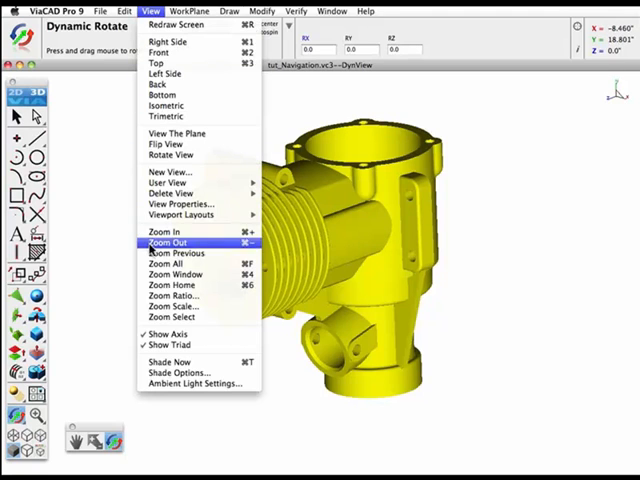
{"action": "mouse_move", "coordinate": [175, 372]}
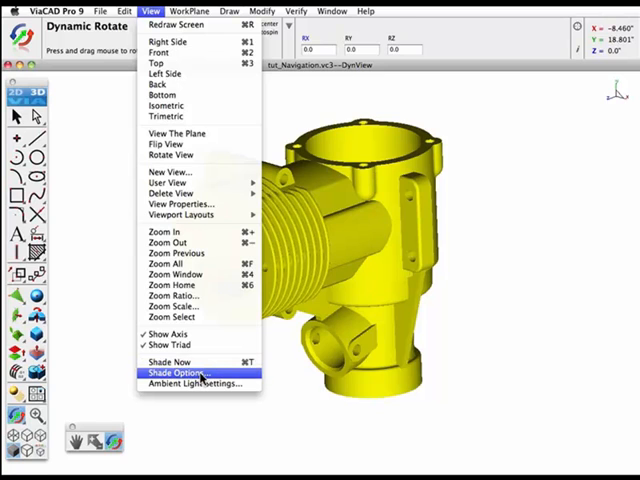
{"action": "left_click", "coordinate": [172, 372]}
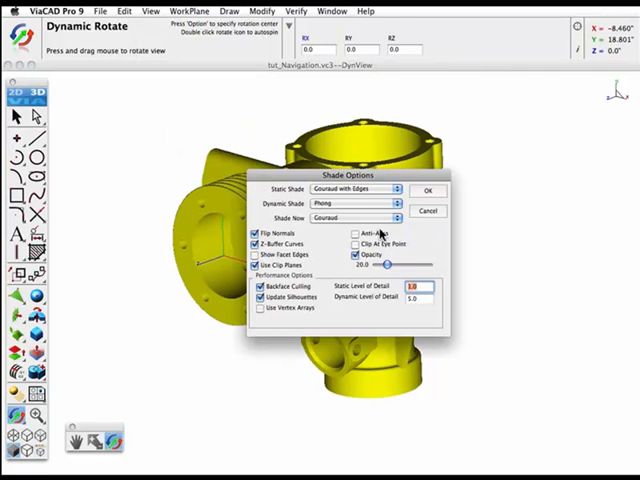
{"action": "left_click", "coordinate": [358, 188]}
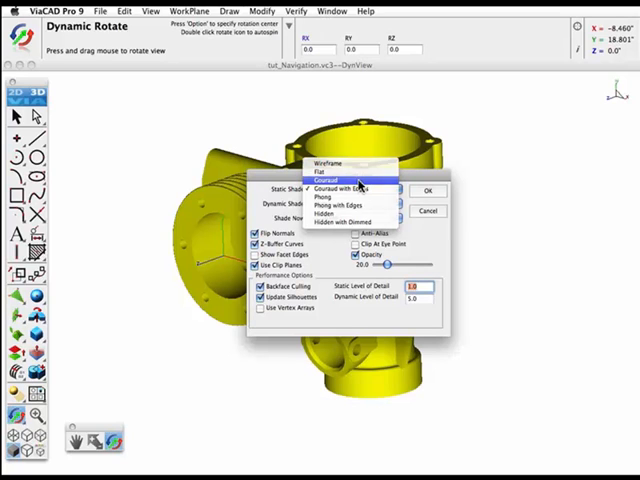
{"action": "mouse_move", "coordinate": [340, 205]}
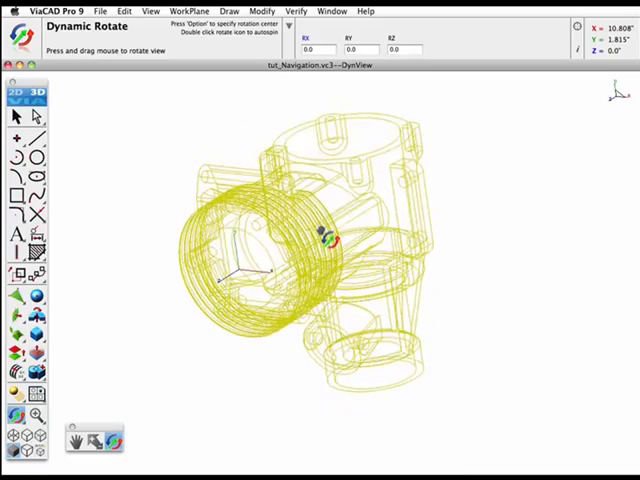
{"action": "left_click_drag", "start_coordinate": [325, 235], "coordinate": [435, 182]}
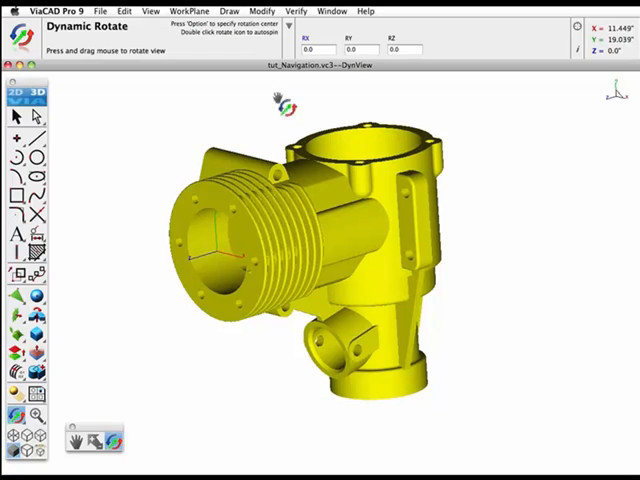
{"action": "left_click", "coordinate": [150, 11]}
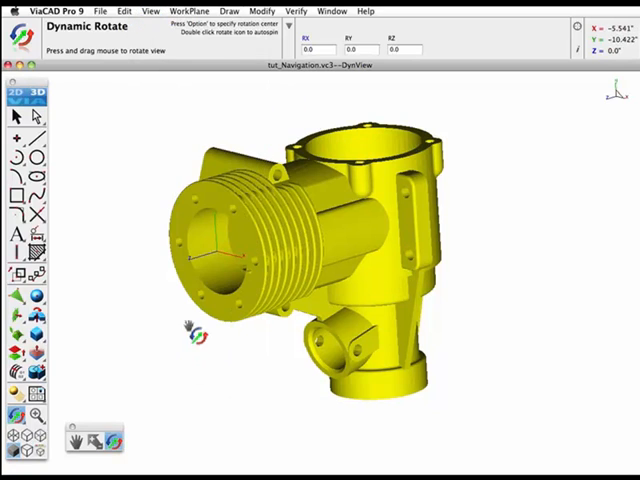
Step: Set Shade Options to Phong static, Wireframe dynamic and Flat shade-now
{"action": "left_click", "coordinate": [150, 11]}
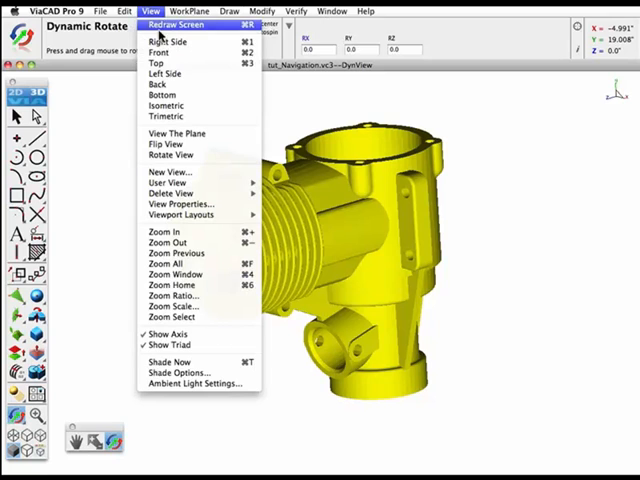
{"action": "mouse_move", "coordinate": [190, 372]}
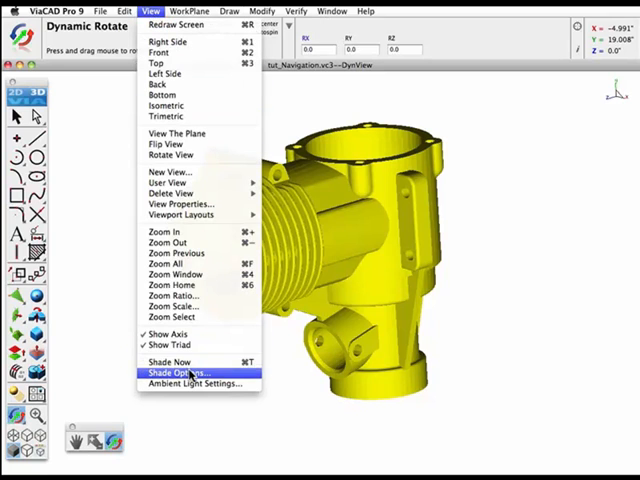
{"action": "left_click", "coordinate": [185, 372]}
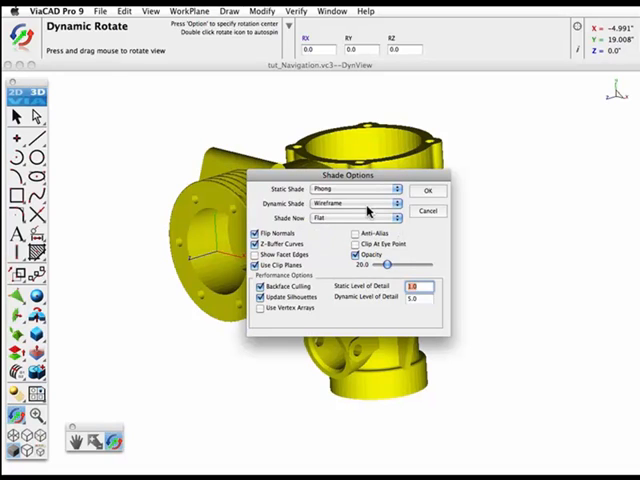
{"action": "left_click", "coordinate": [360, 218]}
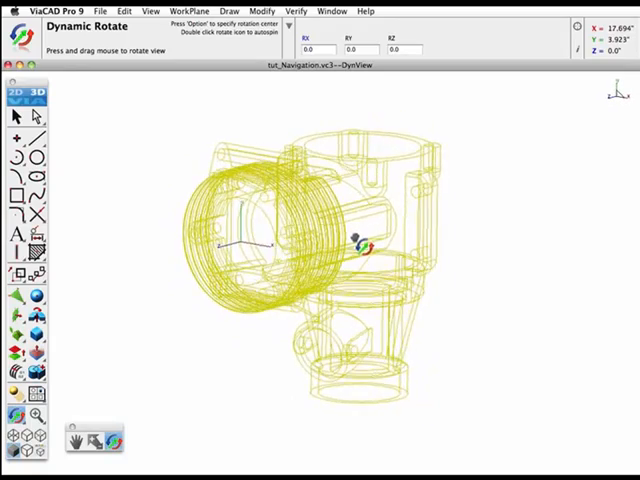
Step: Shade the valve body now and open Ambient Light Settings to adjust the lighting
{"action": "left_click", "coordinate": [149, 11]}
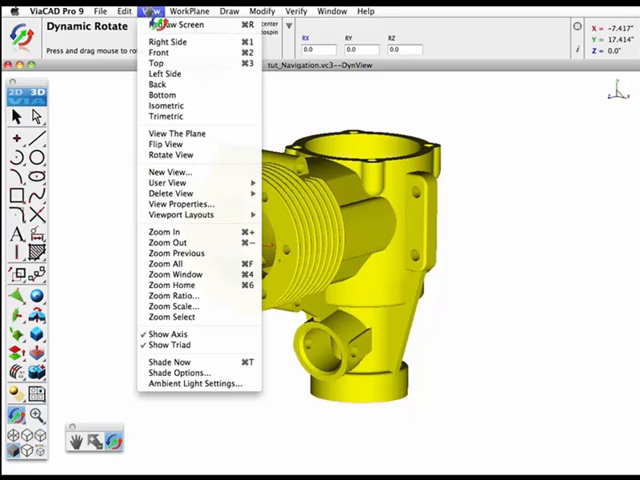
{"action": "mouse_move", "coordinate": [170, 361]}
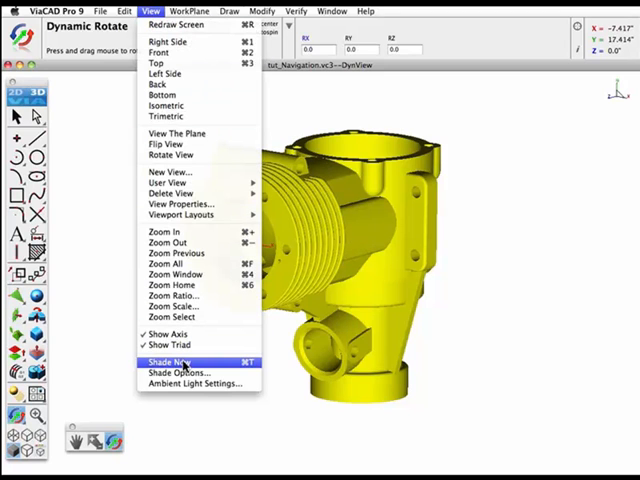
{"action": "left_click", "coordinate": [169, 361]}
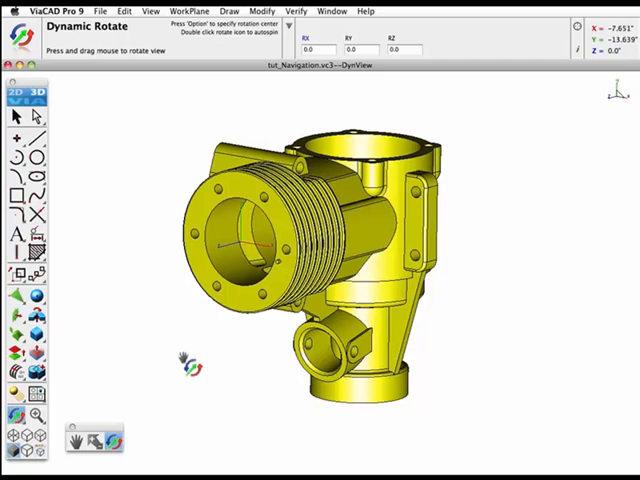
{"action": "left_click", "coordinate": [151, 11]}
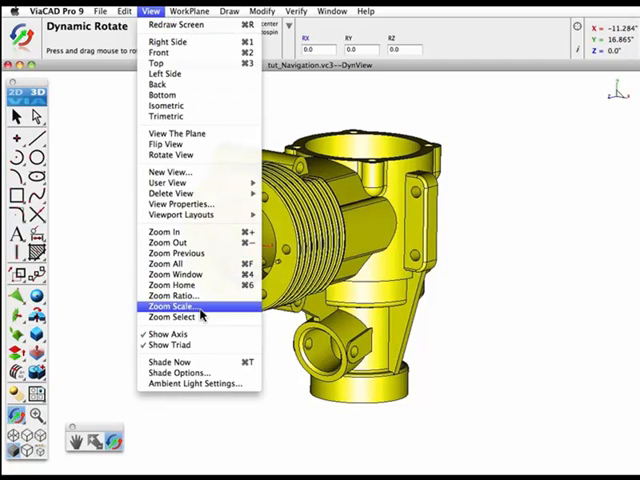
{"action": "mouse_move", "coordinate": [195, 384]}
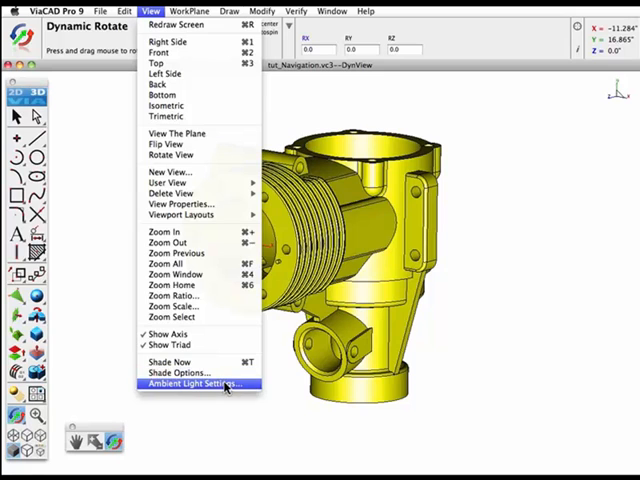
{"action": "left_click", "coordinate": [184, 384]}
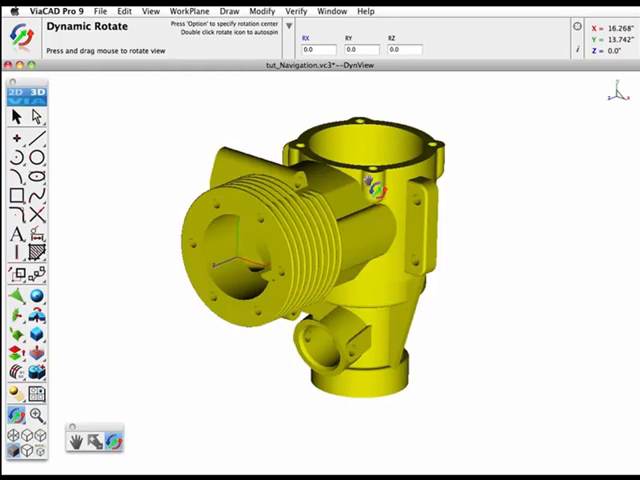
Step: Confirm Shade Options: Phong static, Wireframe dynamic, Phong with Edges shade-now
{"action": "left_click", "coordinate": [150, 11]}
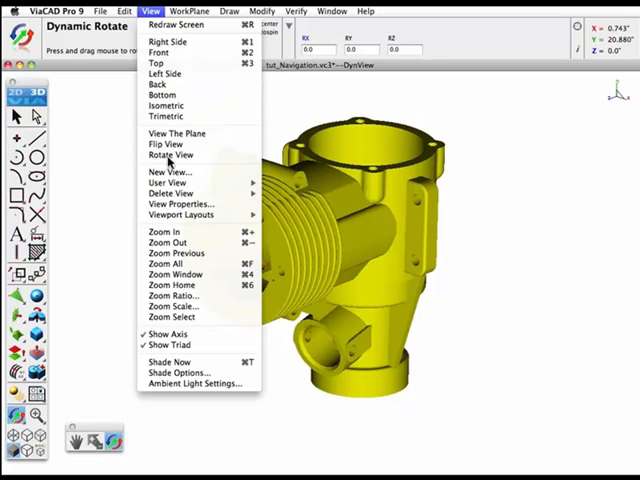
{"action": "mouse_move", "coordinate": [195, 372]}
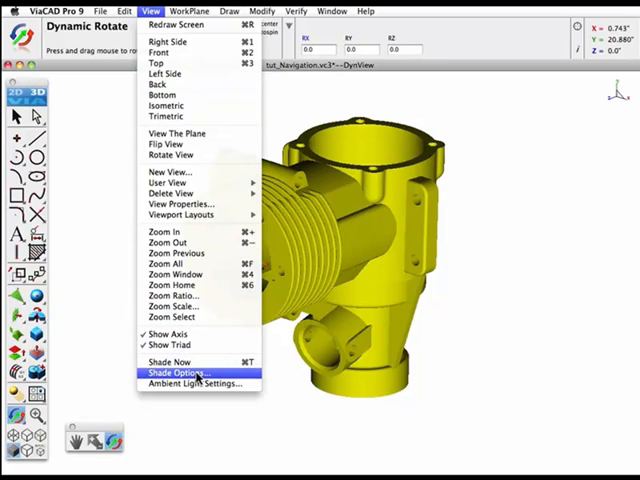
{"action": "left_click", "coordinate": [190, 372]}
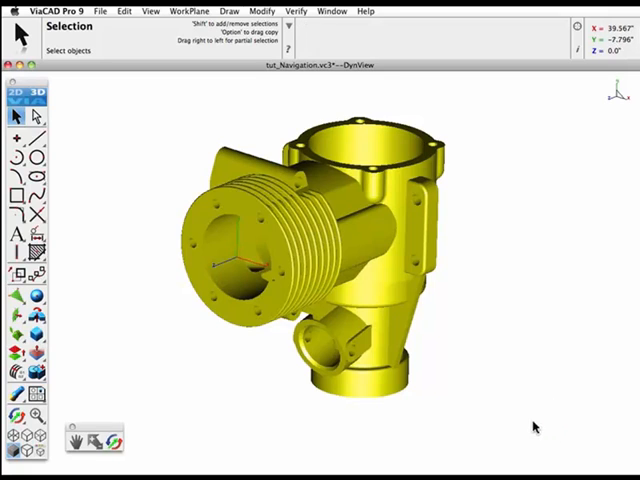
{"action": "left_click", "coordinate": [149, 11]}
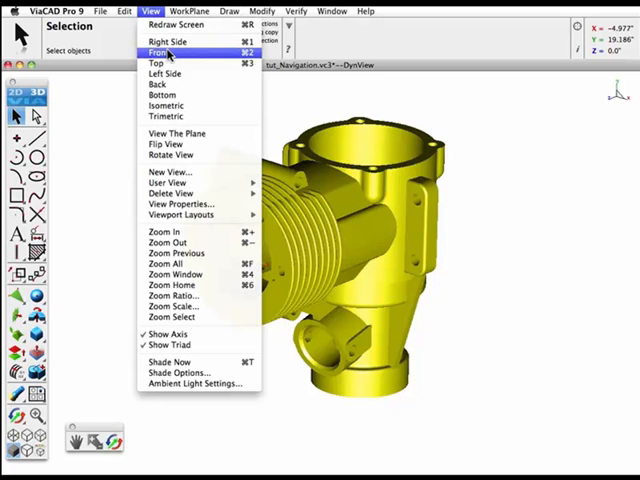
{"action": "left_click", "coordinate": [184, 372]}
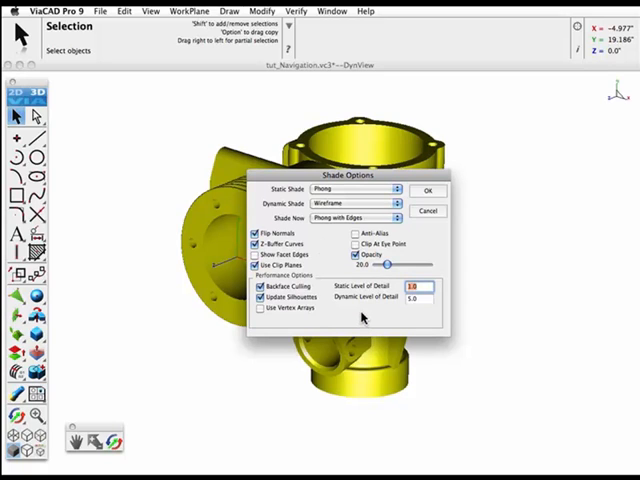
{"action": "left_click", "coordinate": [428, 190]}
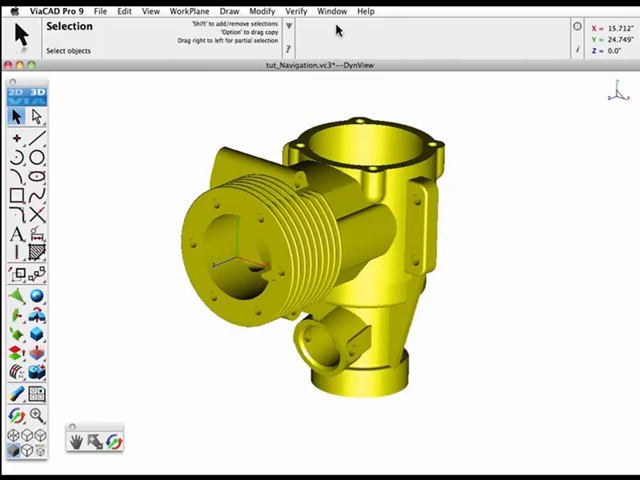
Step: Activate Secretary Desk.vc3 and open the Render Library material categories
{"action": "left_click", "coordinate": [331, 11]}
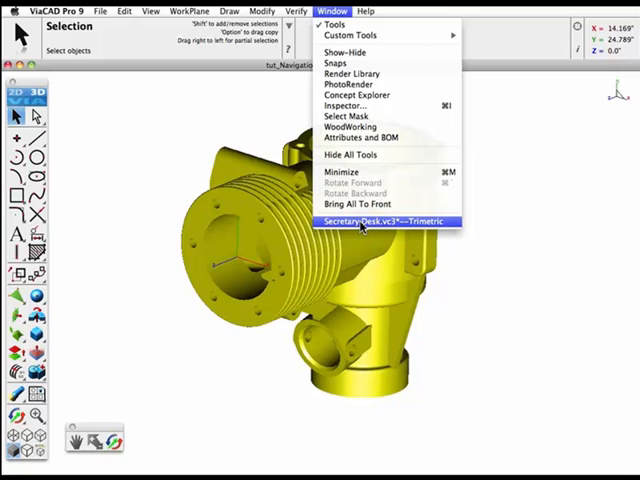
{"action": "left_click", "coordinate": [380, 221]}
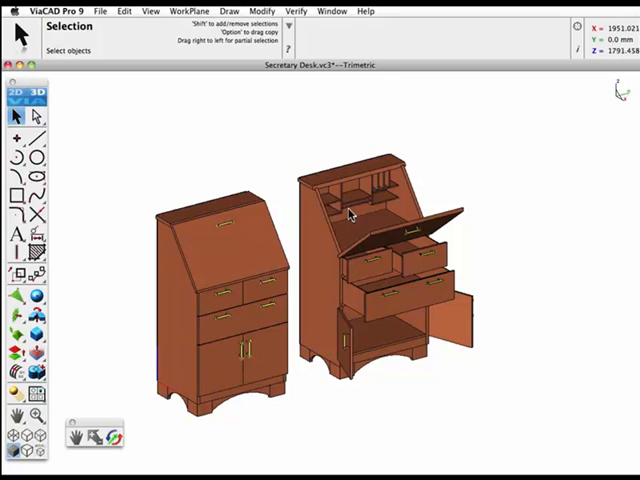
{"action": "left_click", "coordinate": [332, 11]}
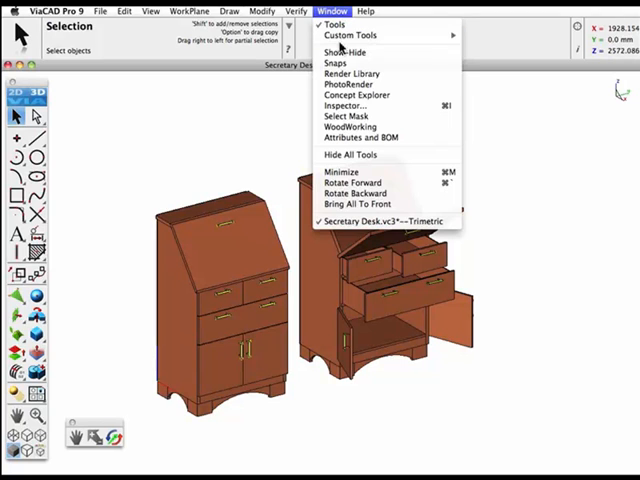
{"action": "left_click", "coordinate": [351, 73]}
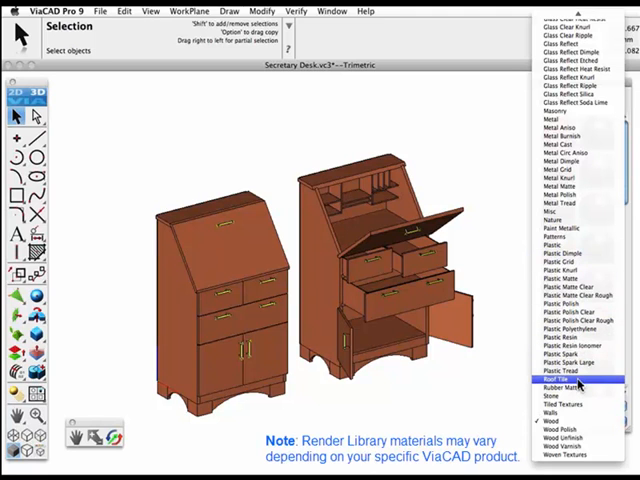
Step: Apply Wood materials to both desks, then show Metal Polish materials
{"action": "left_click", "coordinate": [569, 383]}
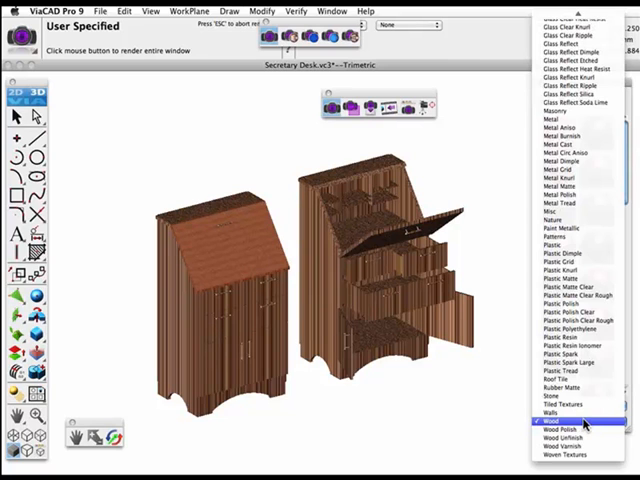
{"action": "mouse_move", "coordinate": [560, 402]}
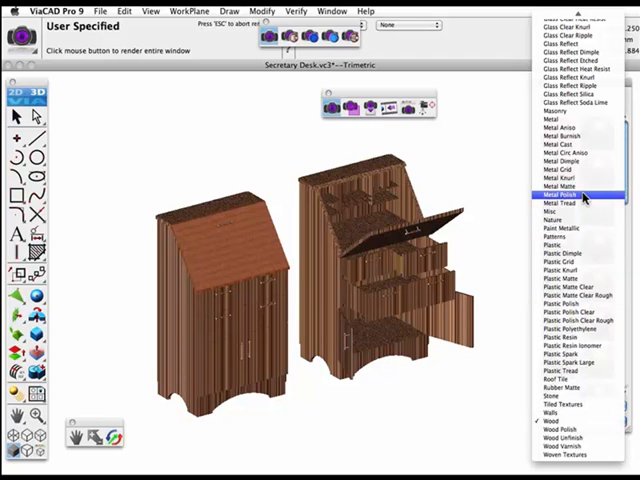
{"action": "left_click", "coordinate": [565, 194]}
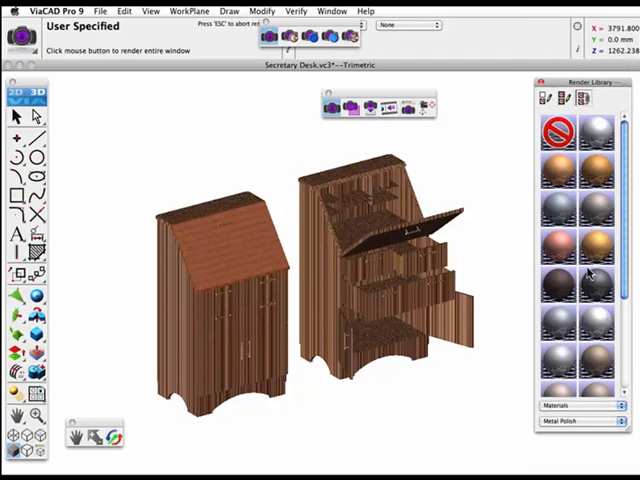